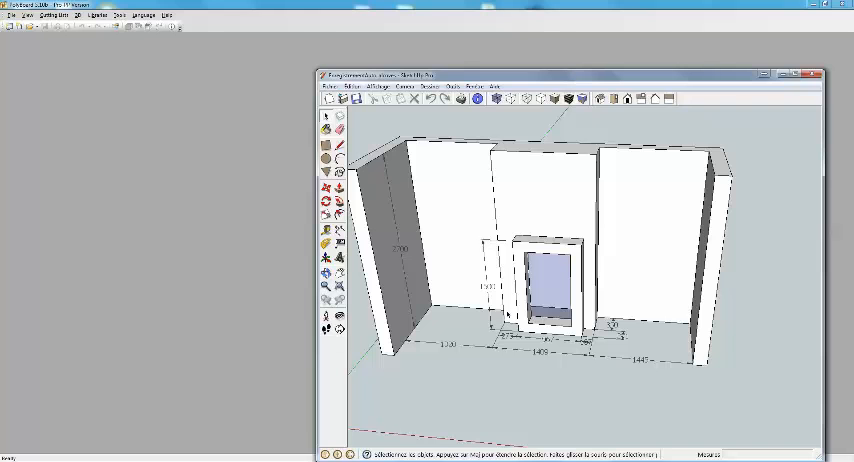
mouse_move(438, 233)
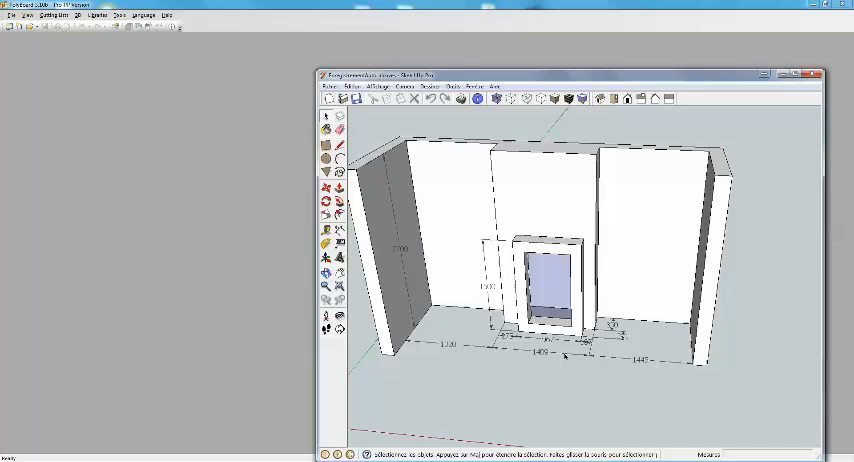
mouse_move(500, 162)
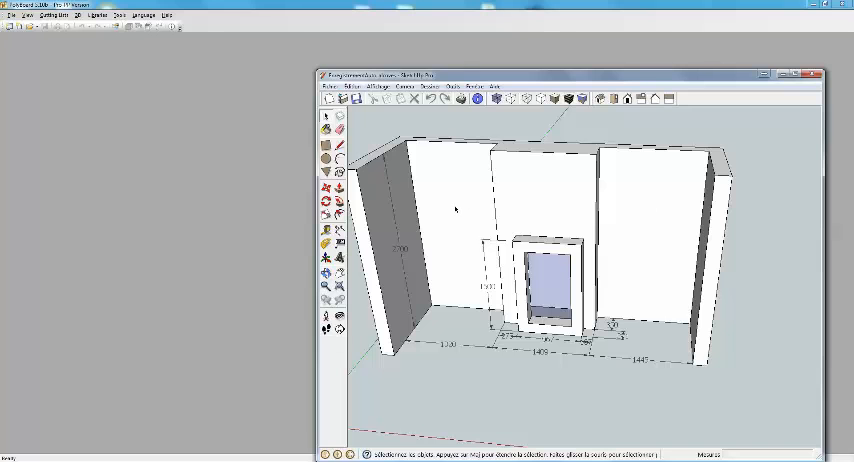
mouse_move(445, 218)
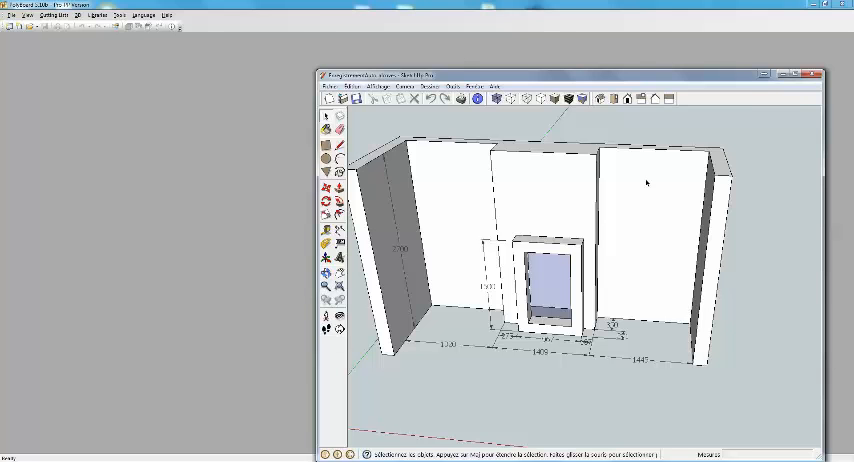
mouse_move(166, 154)
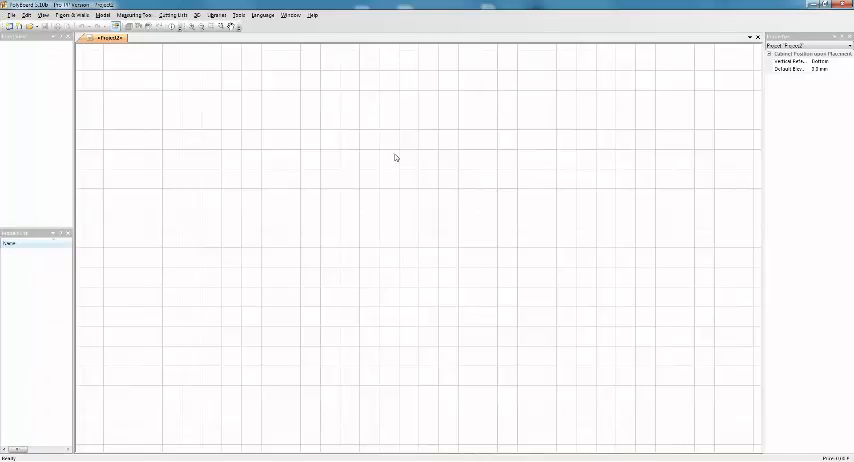
- Add a rectangular floor (Floor 1) to the empty project and accept its settings
right_click(395, 158)
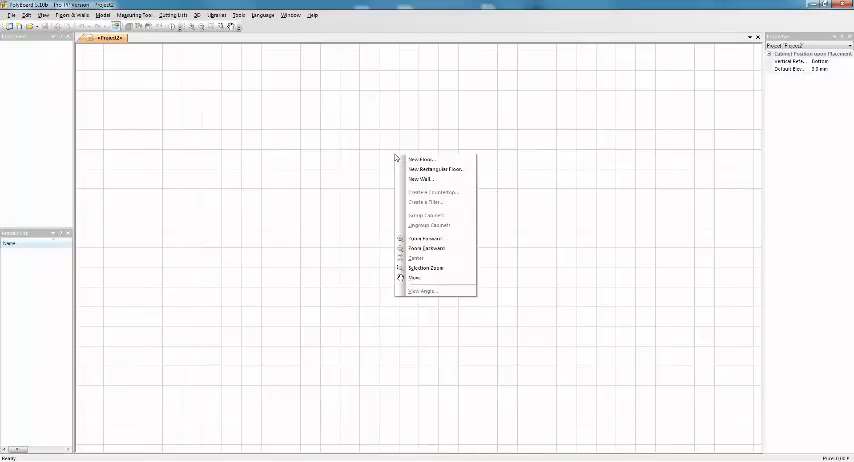
left_click(418, 158)
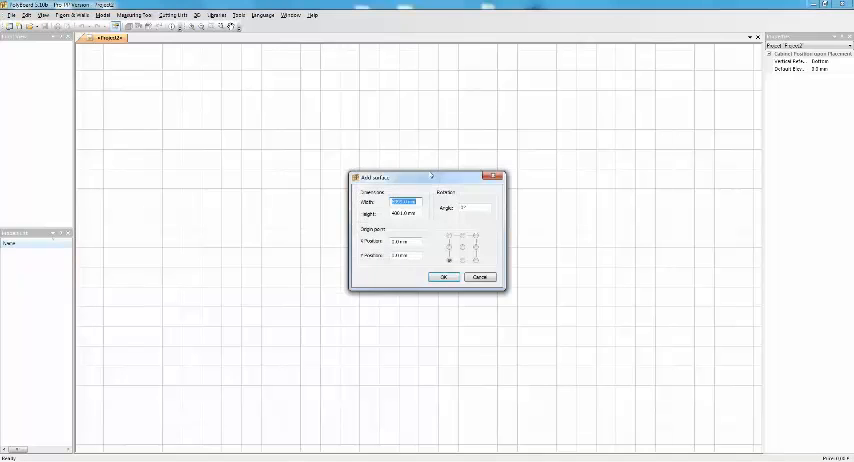
left_click(443, 277)
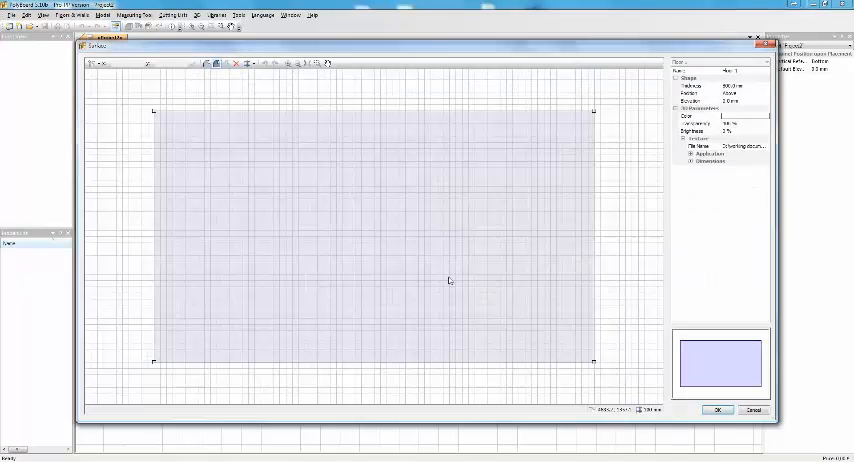
left_click(718, 409)
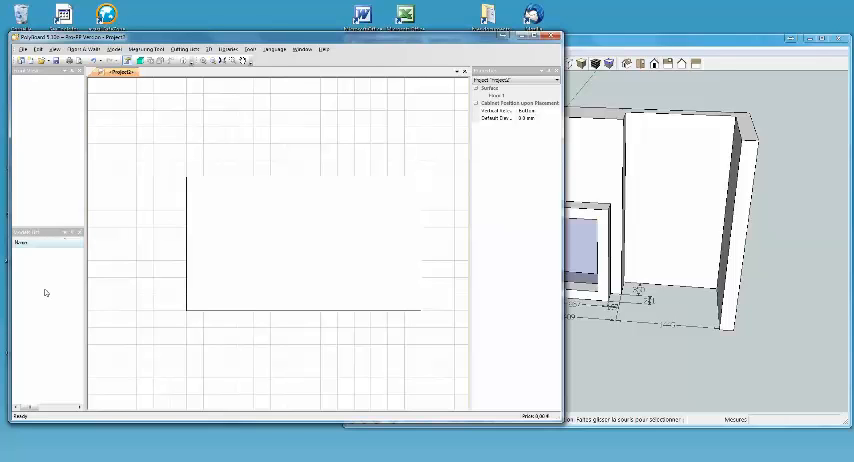
- Place a Standard Cabinet on the floor surface
right_click(45, 292)
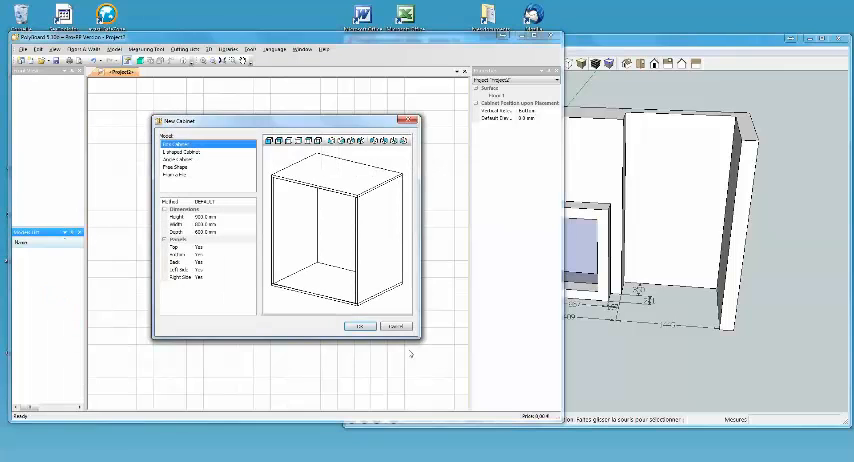
left_click(359, 326)
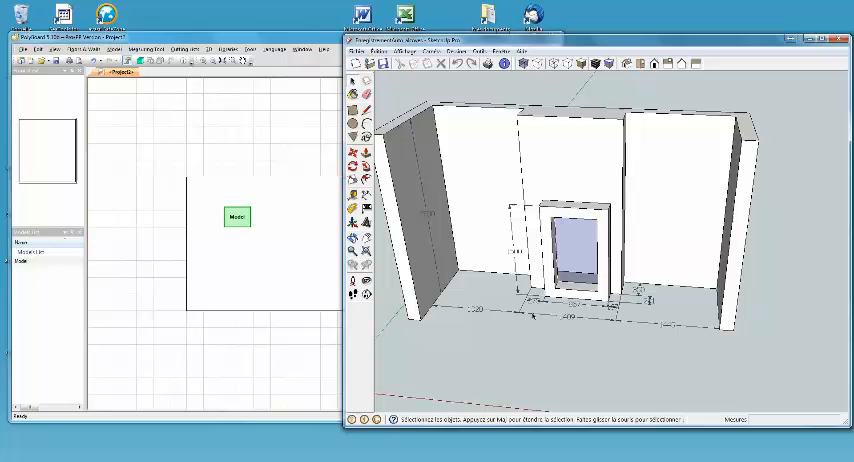
mouse_move(236, 217)
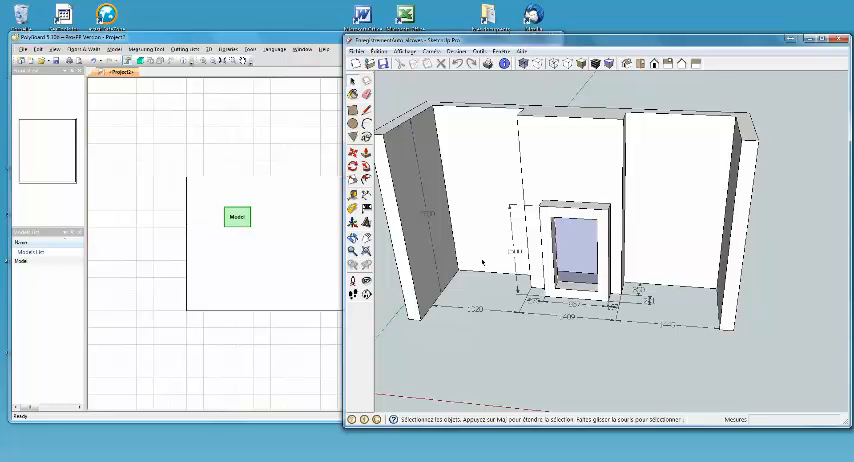
mouse_move(481, 315)
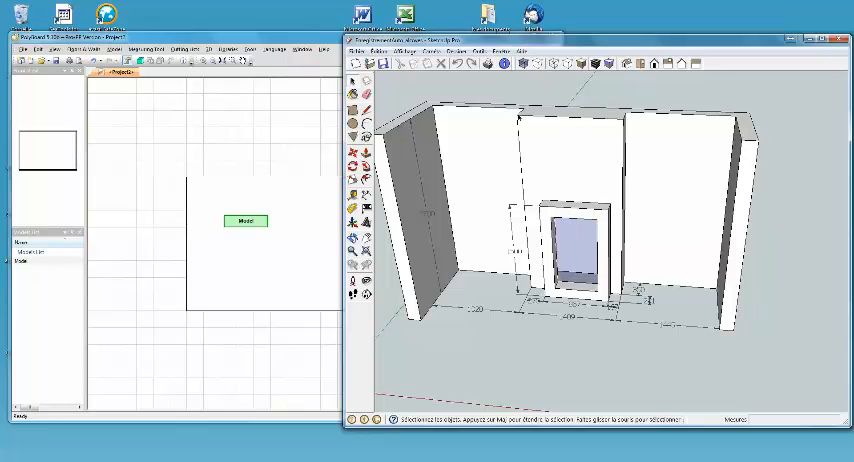
mouse_move(520, 122)
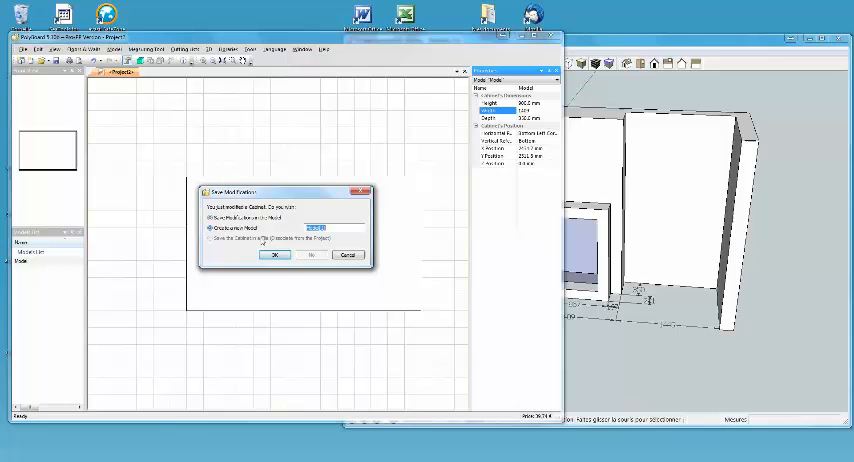
- Save the widened cabinet as a new model named 1409
left_click(325, 228)
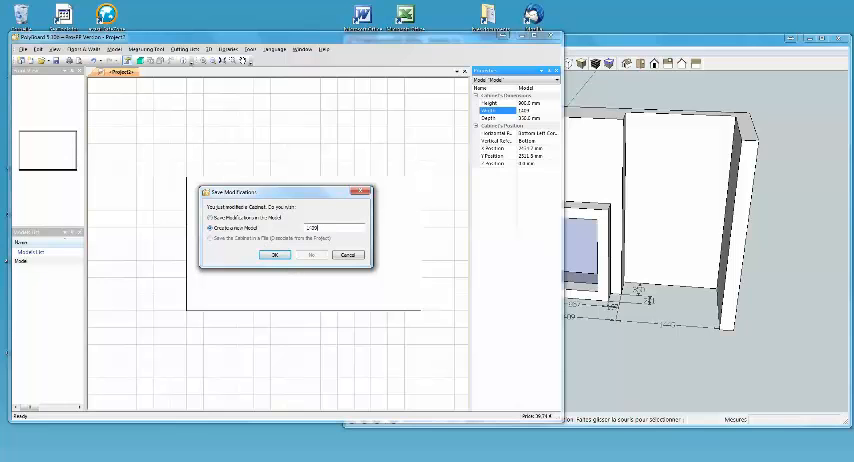
left_click(276, 255)
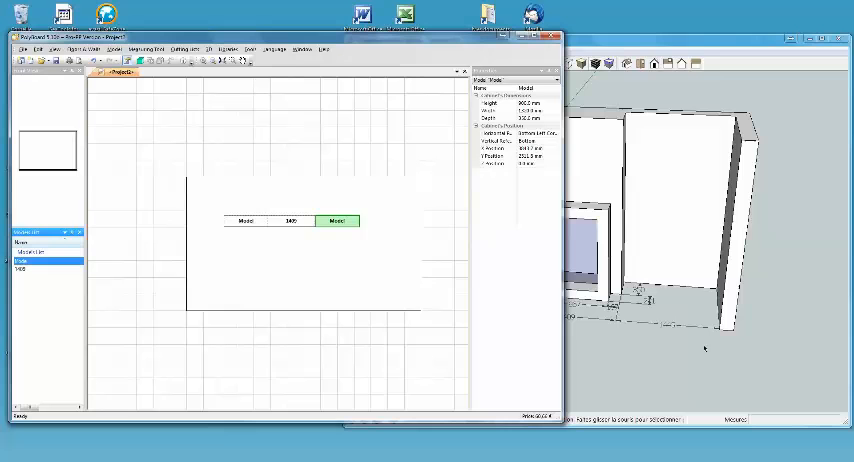
mouse_move(663, 333)
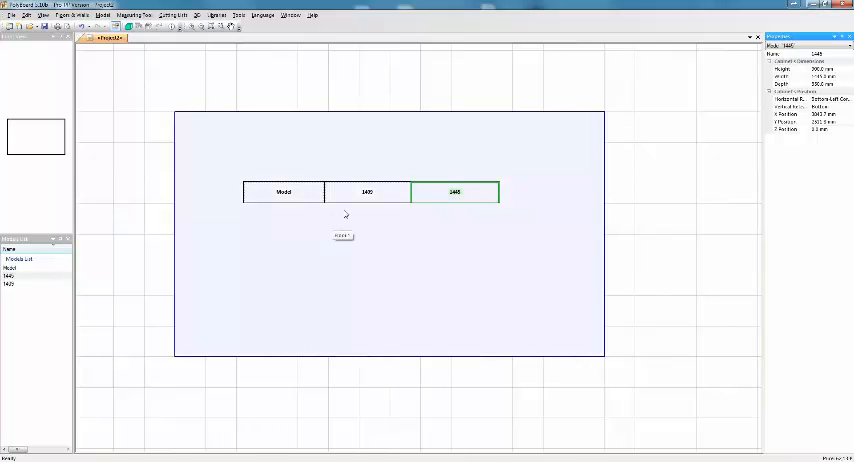
- Start a new wall on the floor and adjust its thickness and height
right_click(345, 215)
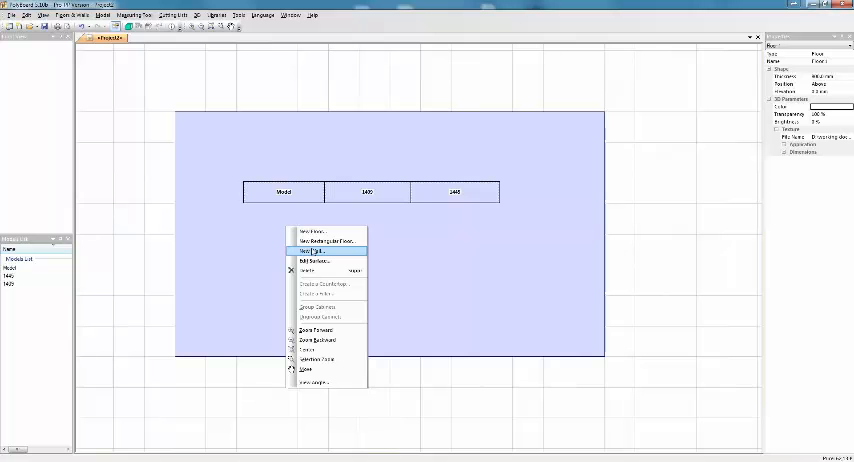
left_click(316, 250)
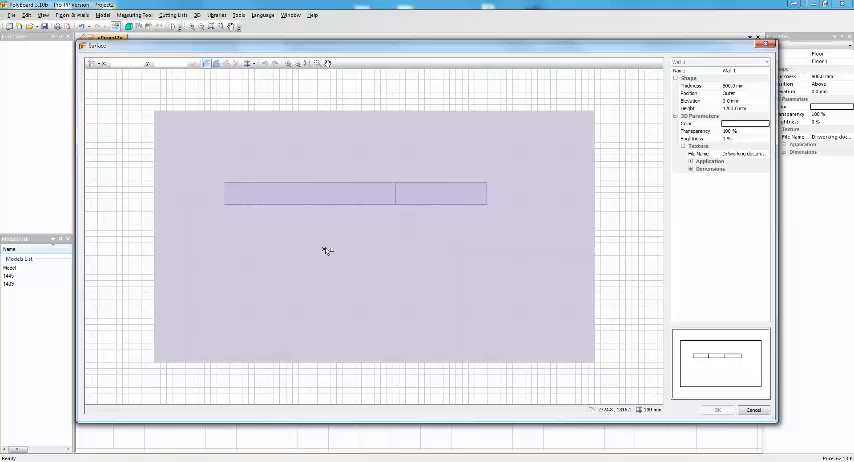
left_click(702, 88)
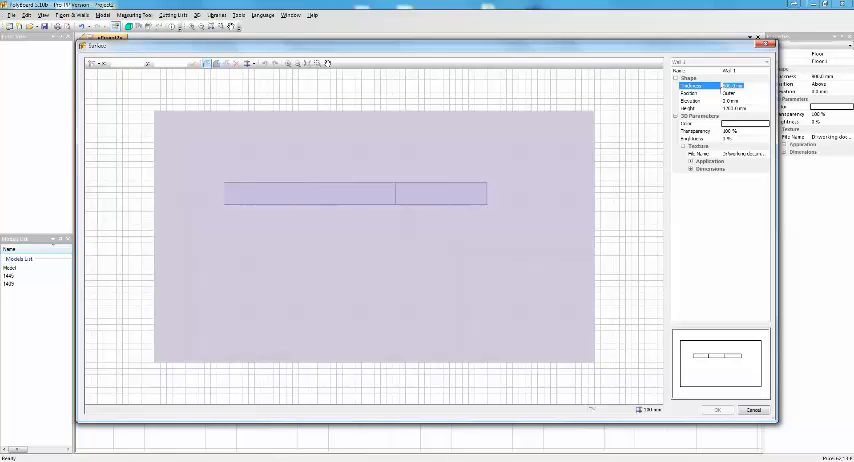
left_click(732, 85)
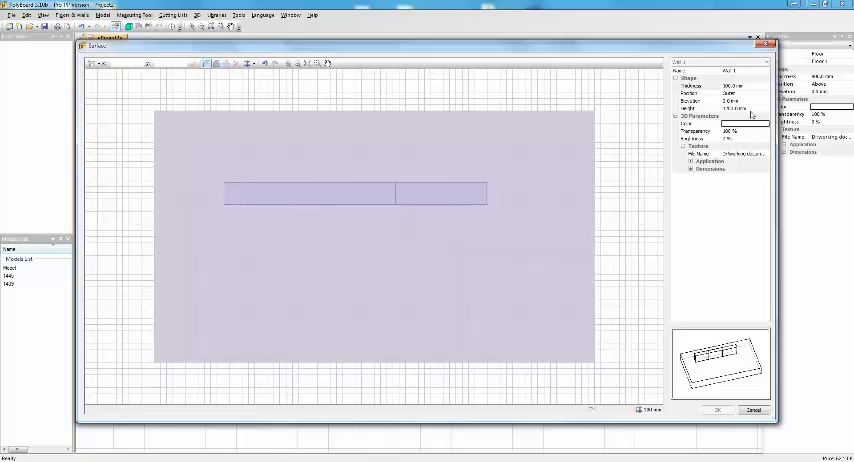
left_click(735, 108)
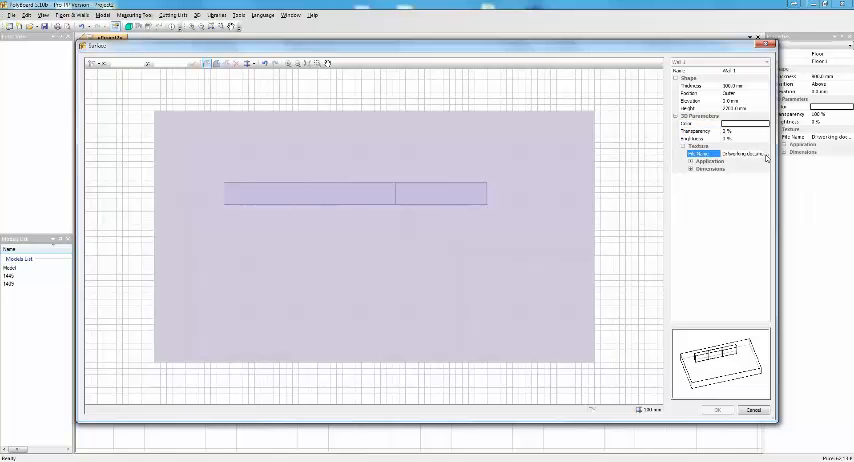
- Apply the beige texture image to the wall
left_click(758, 157)
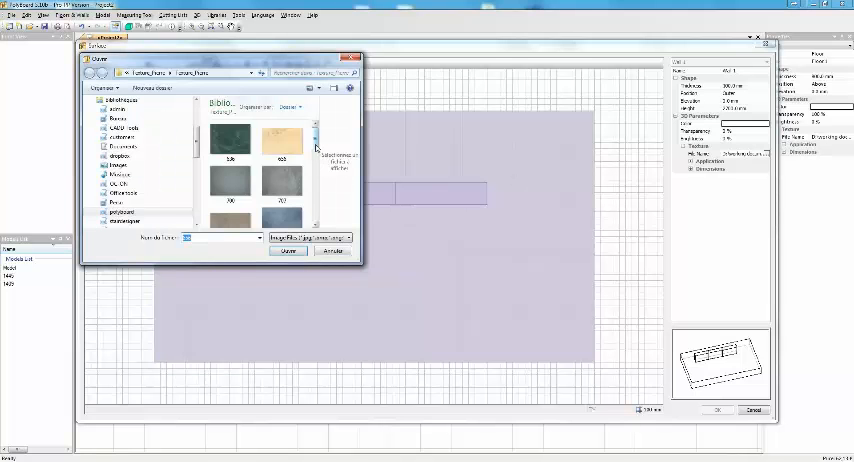
left_click(285, 145)
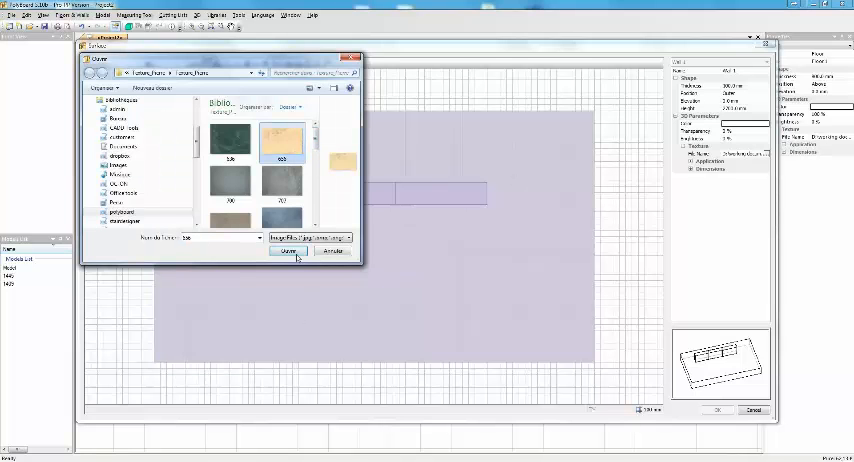
left_click(290, 251)
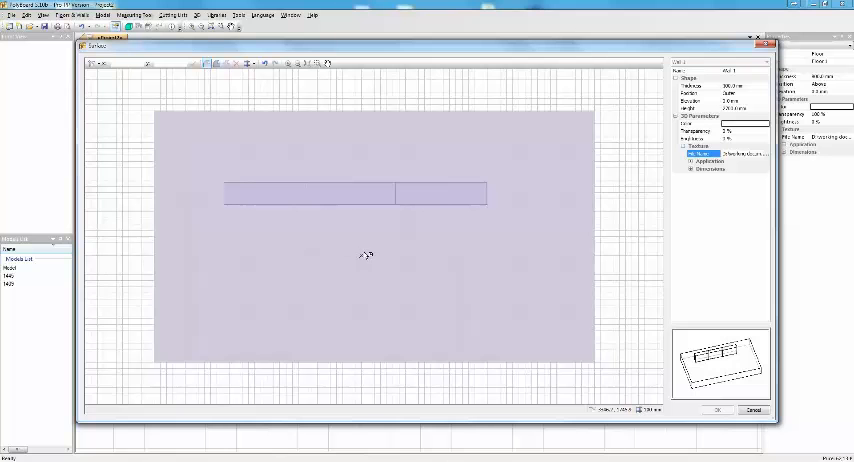
mouse_move(358, 257)
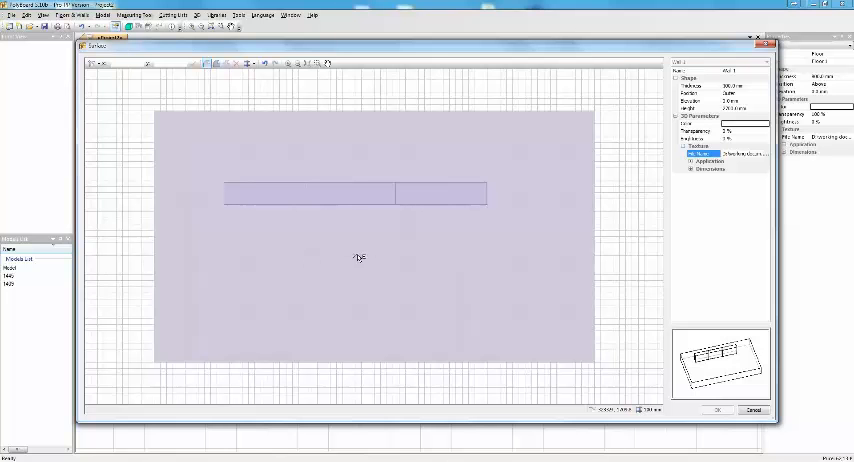
mouse_move(197, 245)
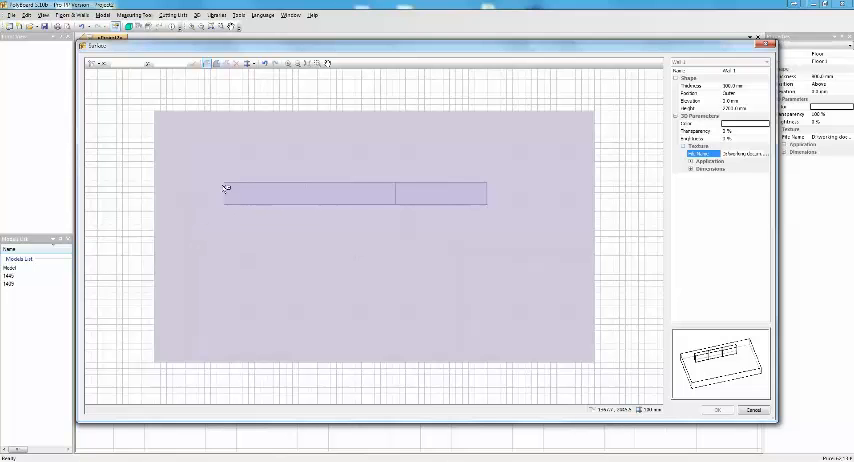
- Draw the wall from the cabinet row's left end straight across the floor
left_click(223, 204)
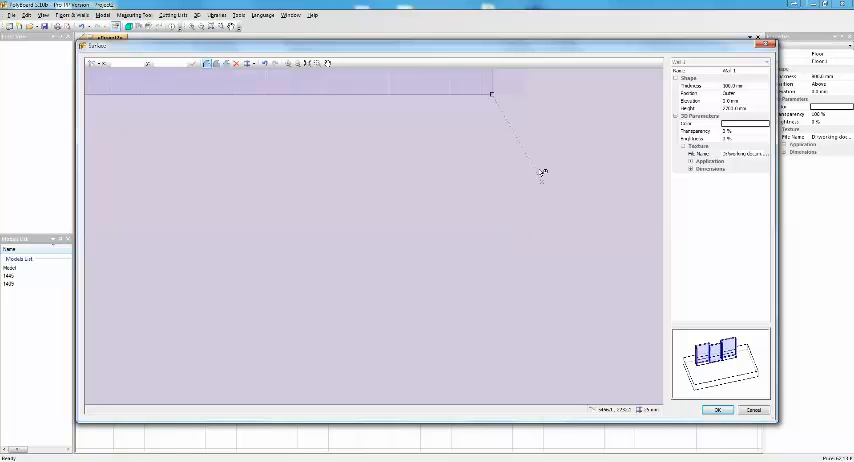
right_click(540, 175)
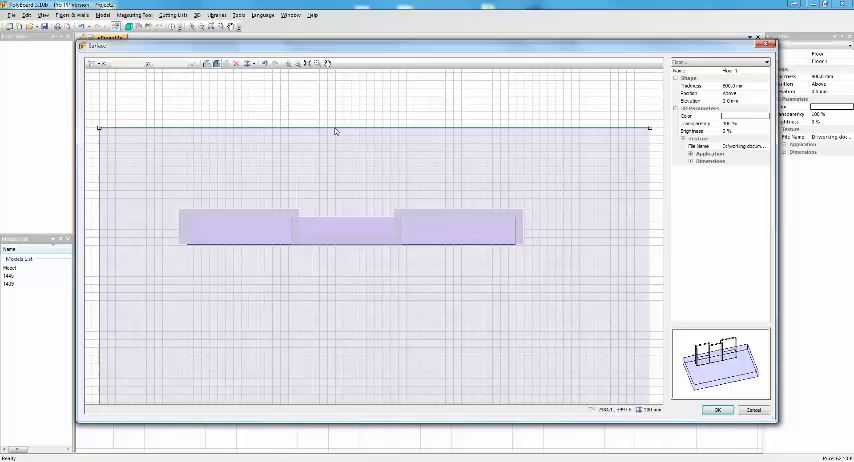
- Place a new rectangular floor under the walls and confirm it
left_click(718, 87)
type("22")
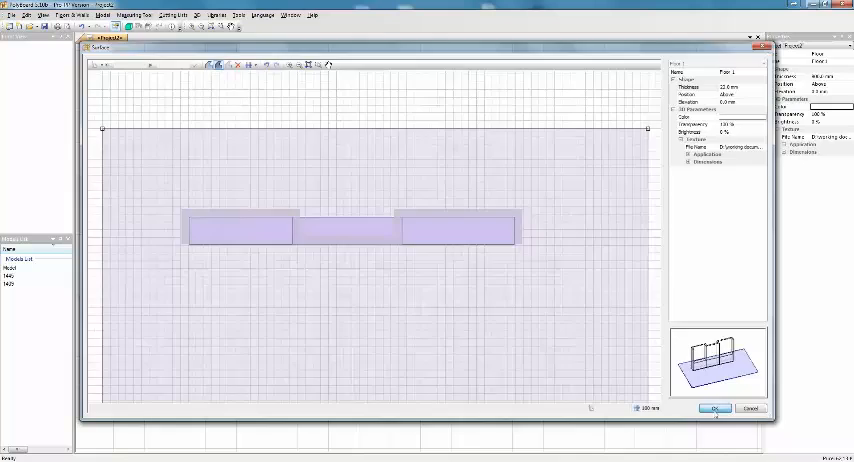
left_click(713, 407)
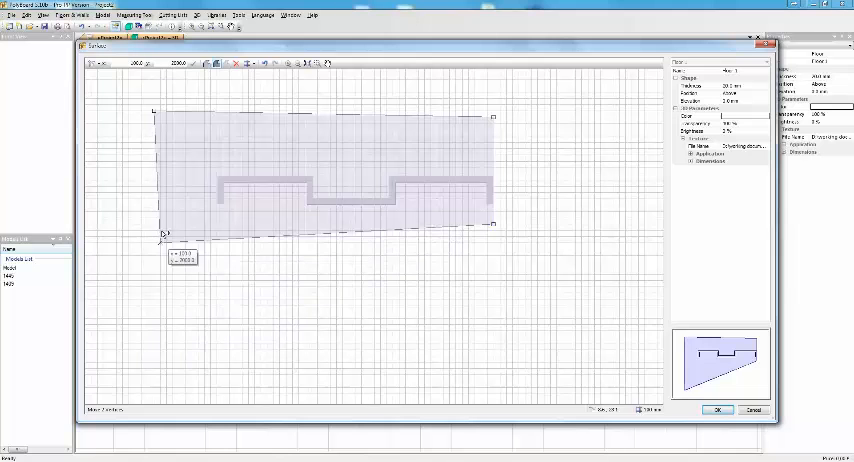
- Drag the floor's left and lower-right corners to meet the walls, then accept it
left_click_drag(155, 235, 205, 223)
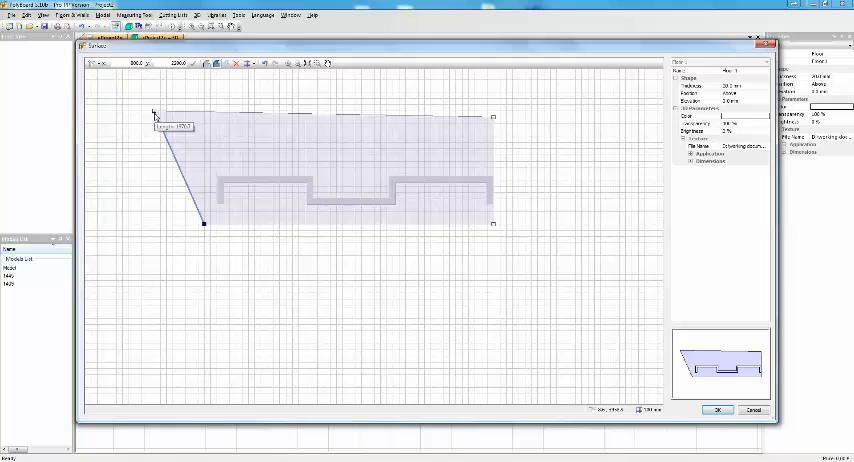
left_click_drag(152, 110, 205, 170)
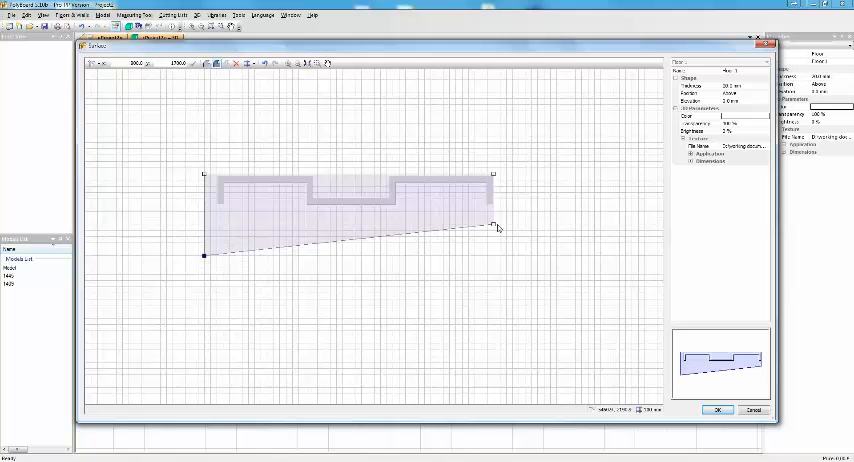
left_click_drag(490, 222, 491, 258)
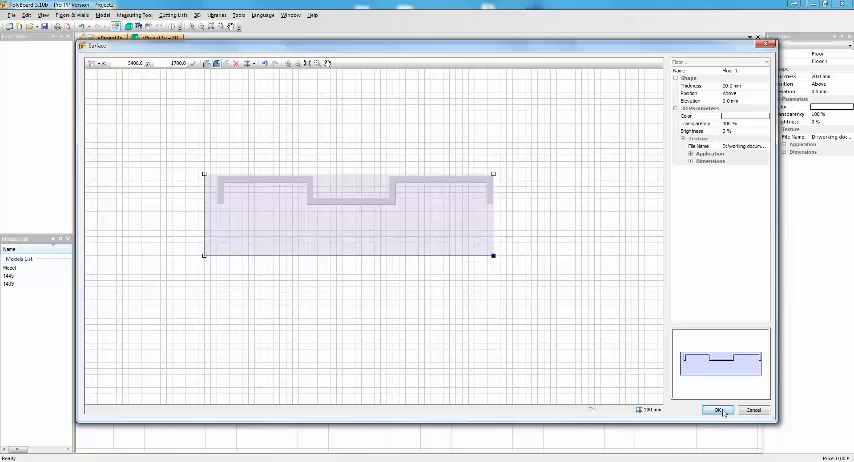
left_click(719, 409)
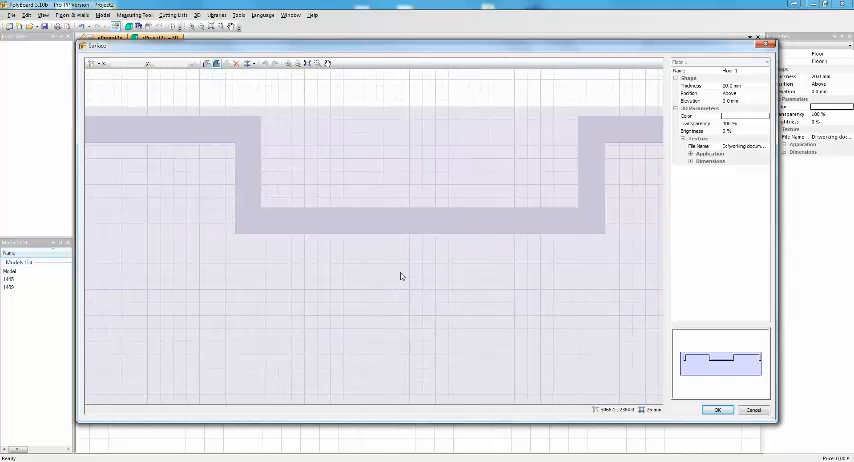
- Add a new wall across the recess front and set its position to Inner
right_click(400, 277)
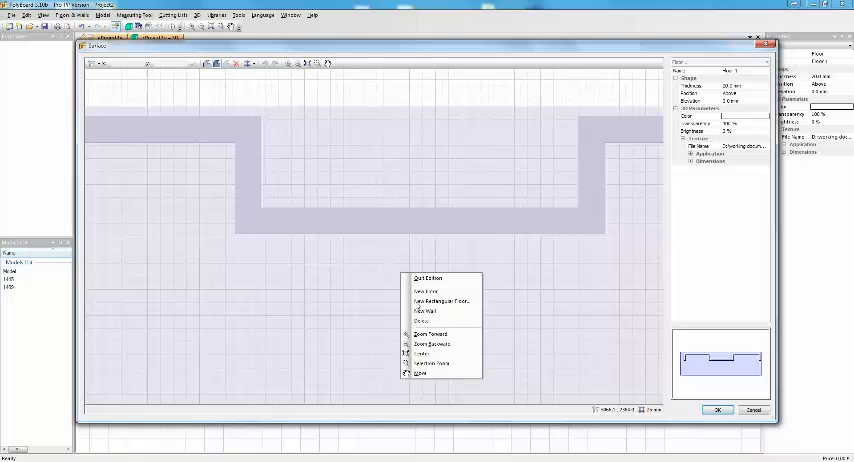
left_click(420, 313)
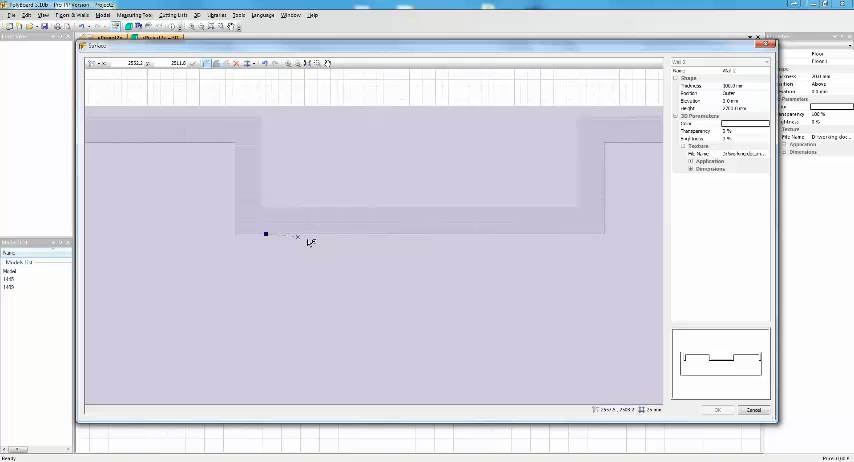
mouse_move(578, 237)
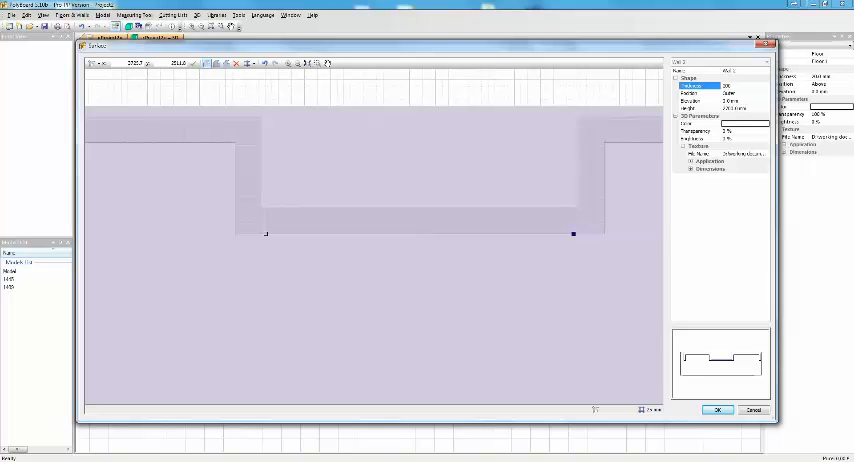
mouse_move(746, 94)
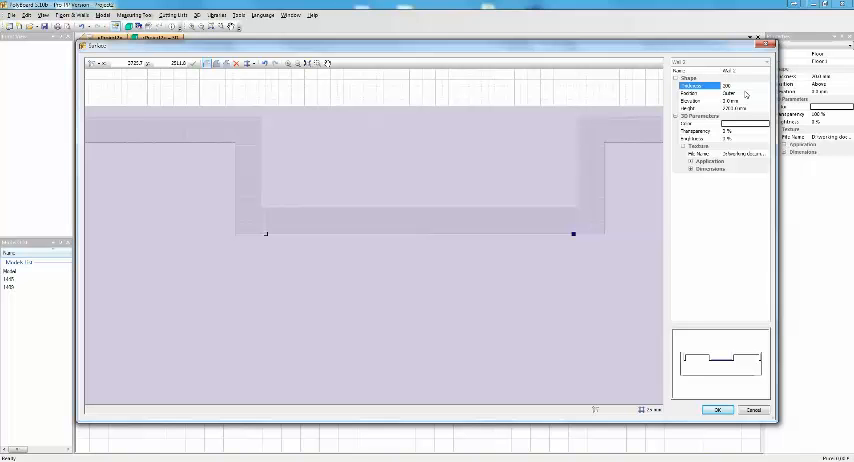
left_click(737, 86)
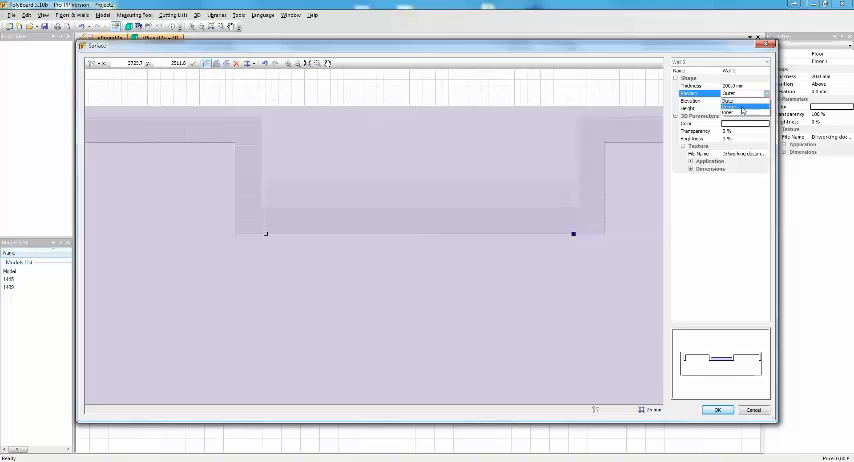
left_click(730, 112)
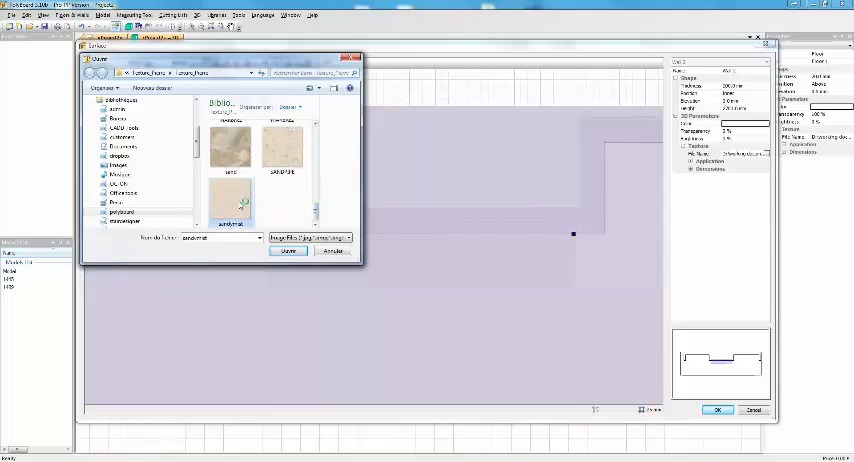
- Load the MARBRE1 marble texture onto the recess-front wall and accept the changes
left_click(280, 160)
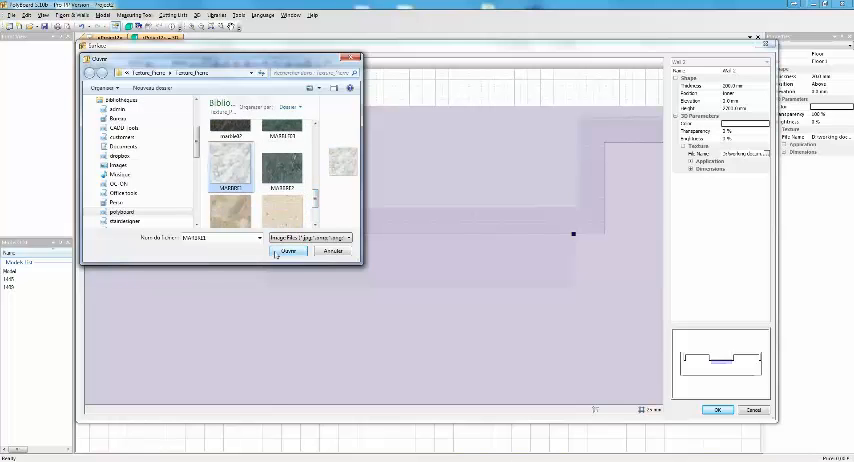
left_click(287, 253)
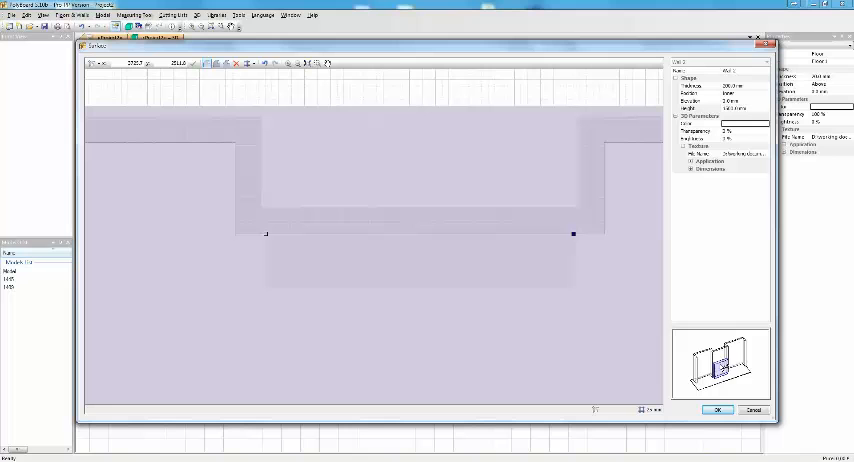
left_click(716, 410)
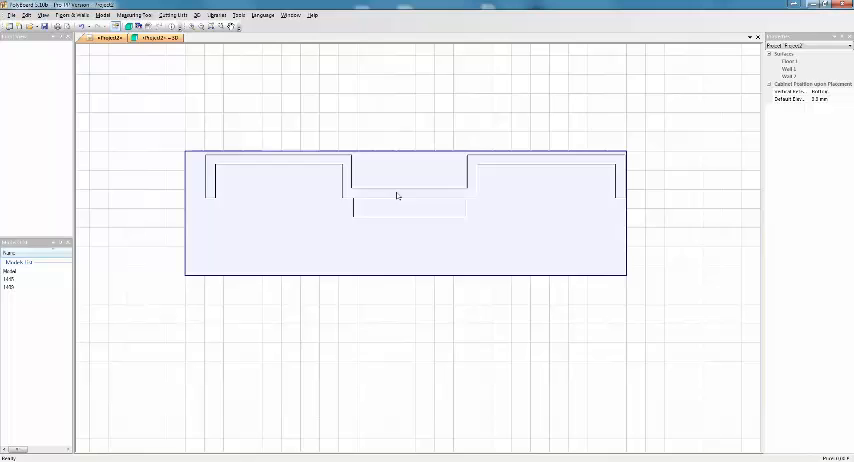
- Give the short recess-front wall the sandymat texture at 500 mm width
left_click(406, 207)
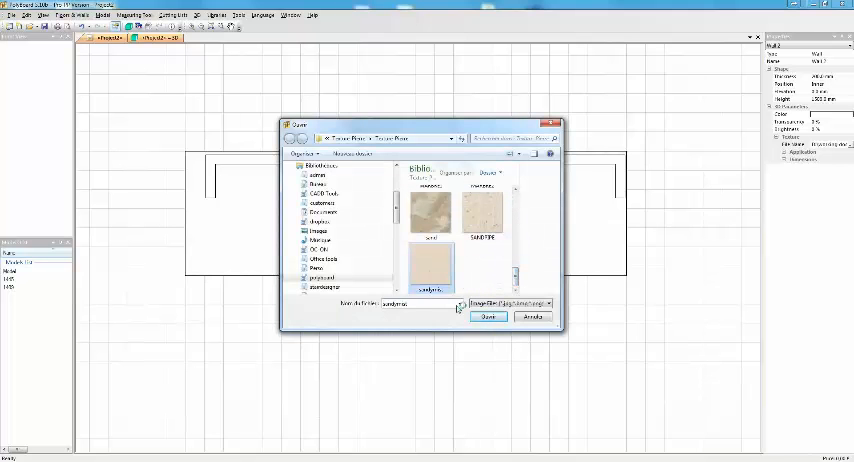
left_click(487, 317)
type("50")
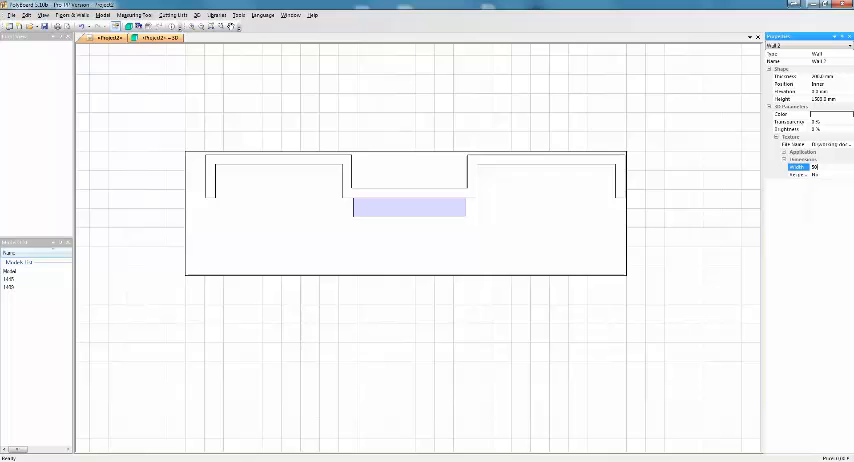
left_click(155, 40)
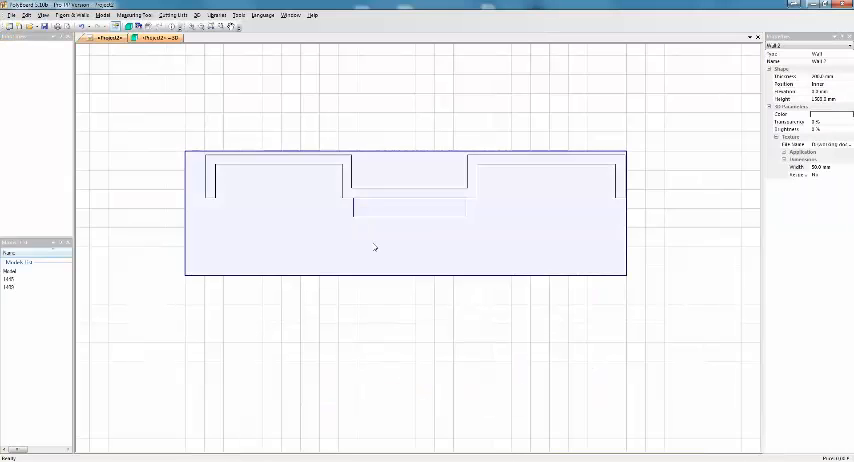
left_click(407, 208)
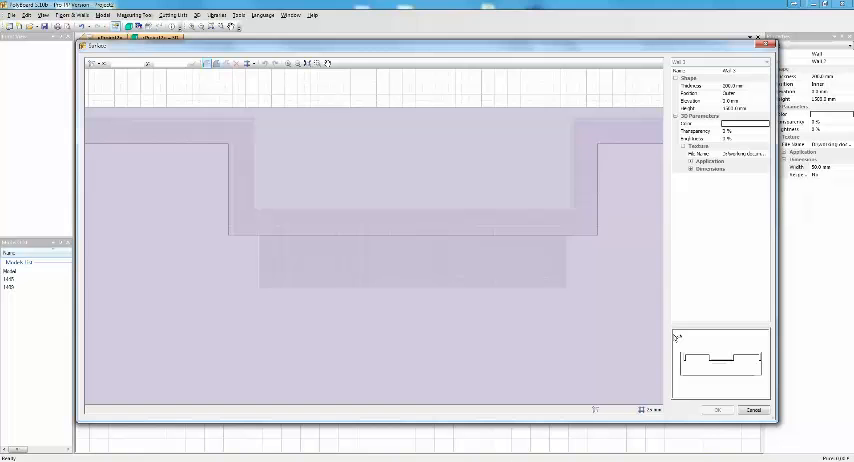
mouse_move(422, 329)
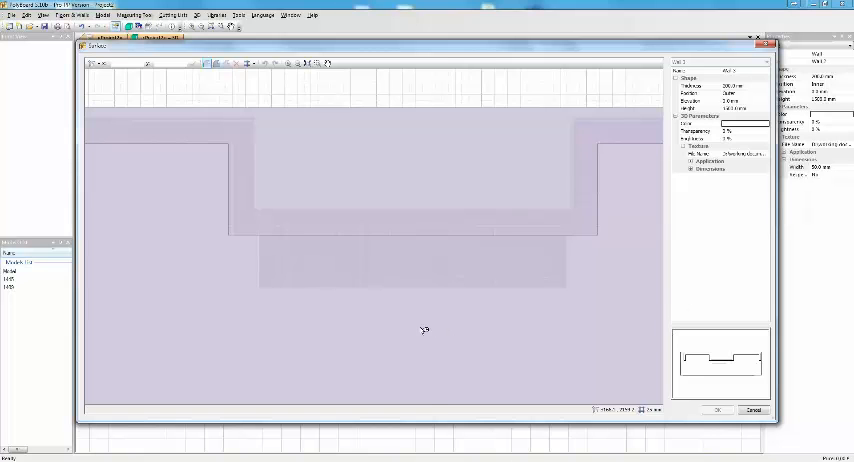
- Add a new wall across the fireplace front and enter 200 for its setting
right_click(352, 278)
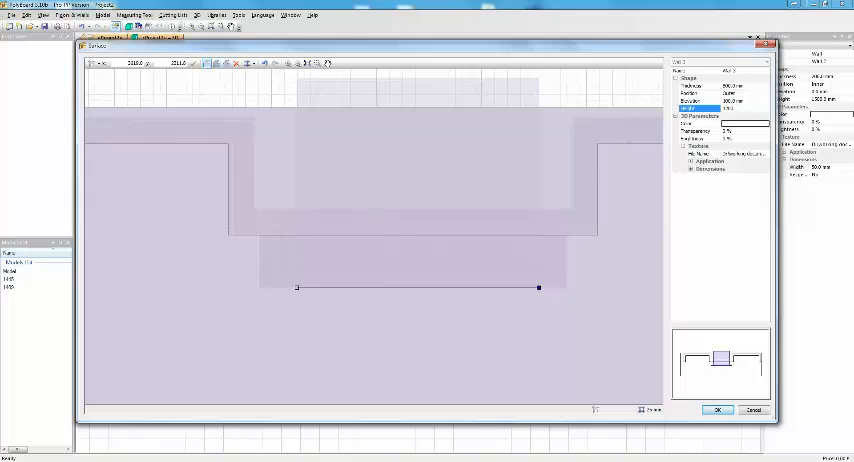
mouse_move(737, 137)
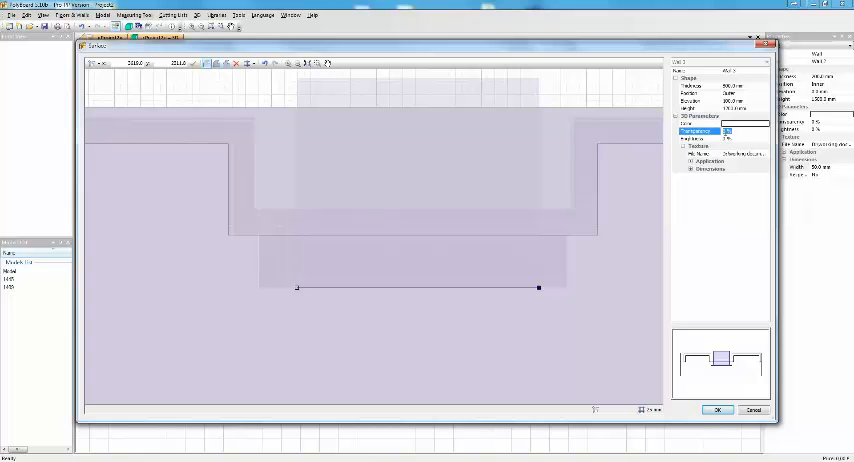
type("200")
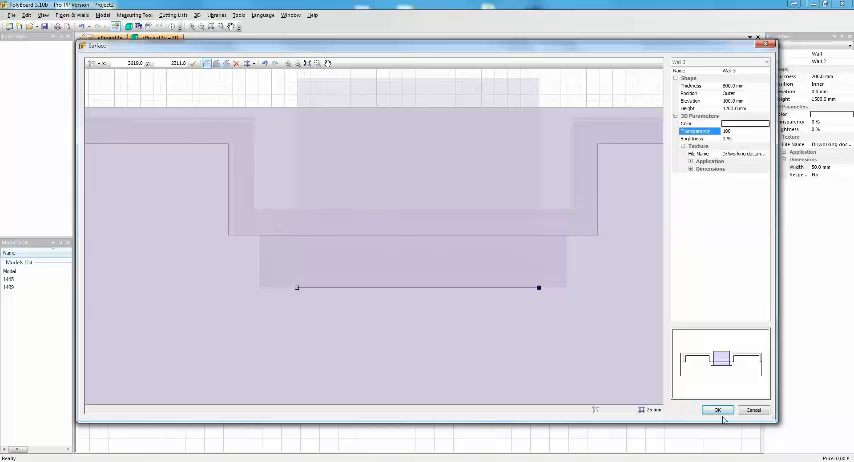
- Confirm the new wall, then edit the floor texture's repeat size under Texture > Dimensions
left_click(718, 409)
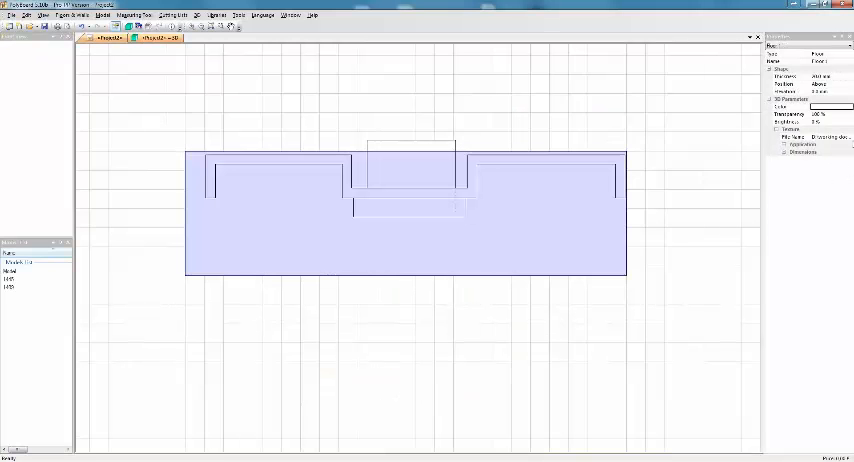
left_click(825, 113)
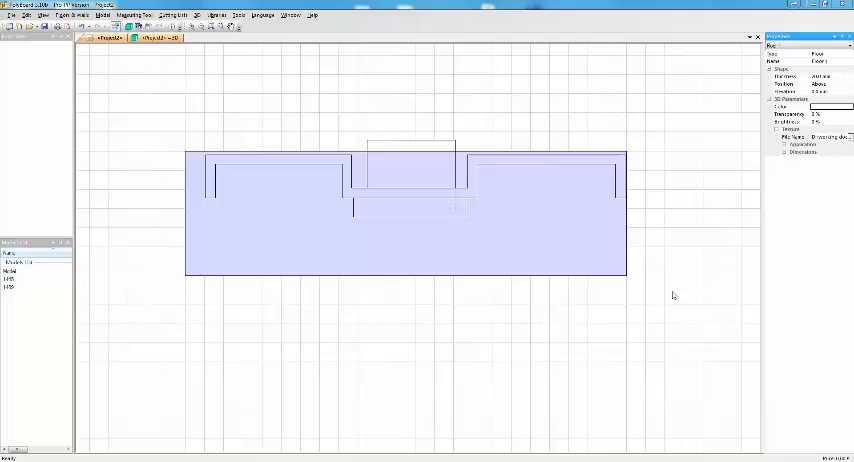
left_click(786, 150)
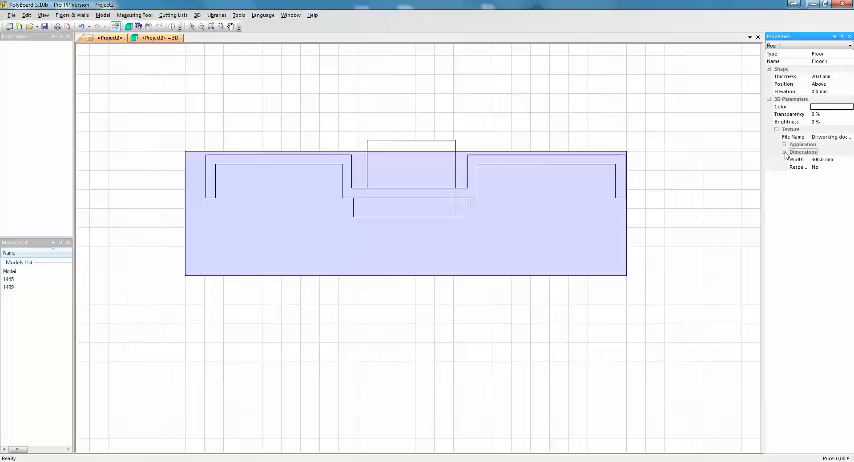
left_click(800, 158)
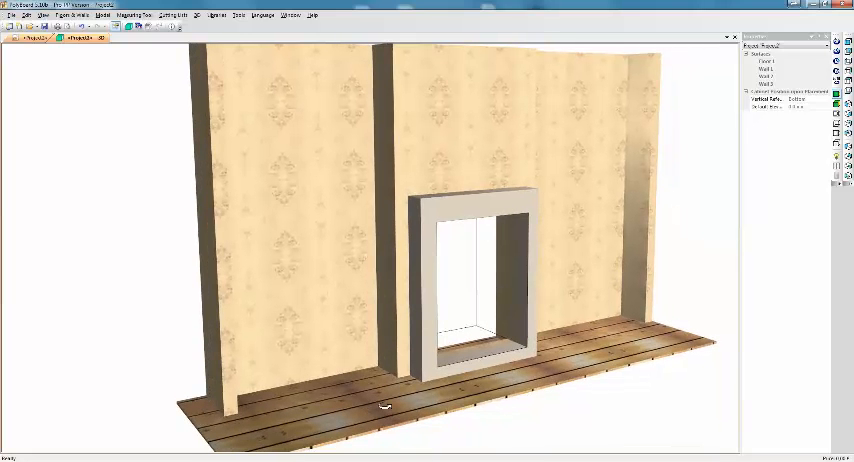
mouse_move(440, 152)
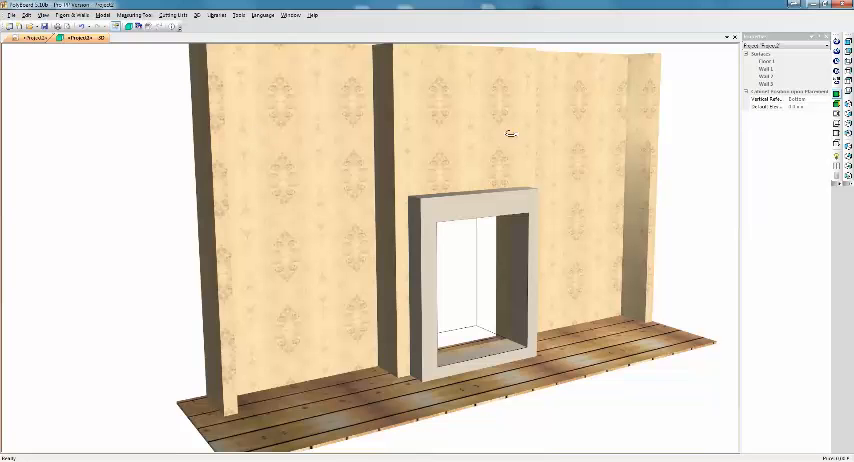
mouse_move(490, 143)
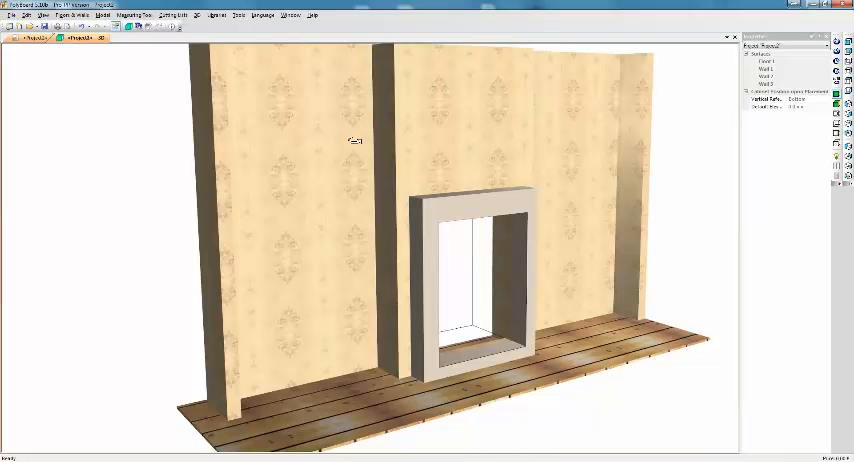
mouse_move(300, 130)
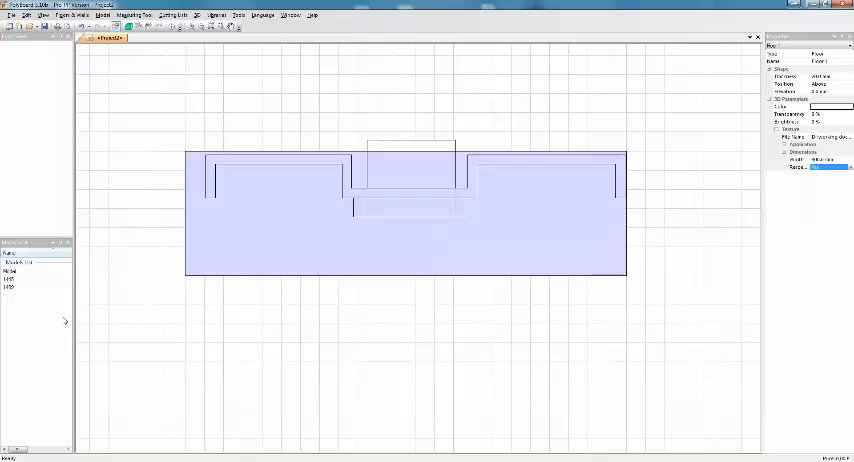
- Pick the cabinet Model from the Models List for the left alcove
left_click(10, 290)
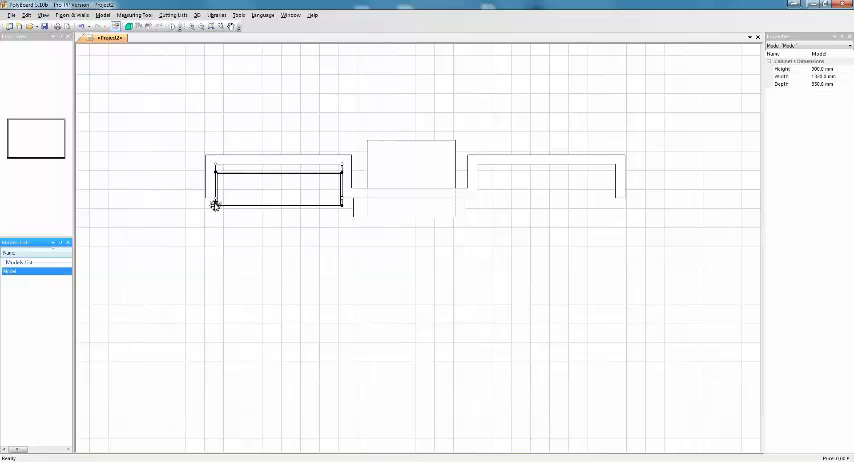
- Double-click the placed cabinet to edit it in the Model tab
left_click(278, 180)
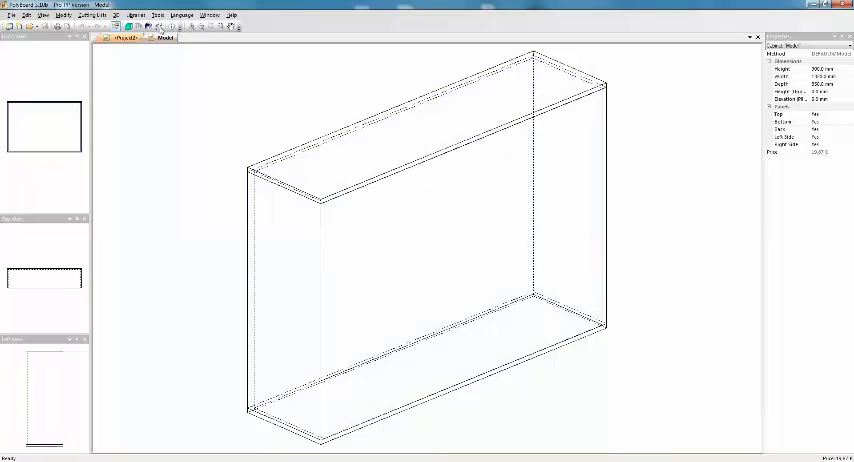
- Switch the cabinet to a different material style in the Material Style Sub-Method dialog
left_click(122, 14)
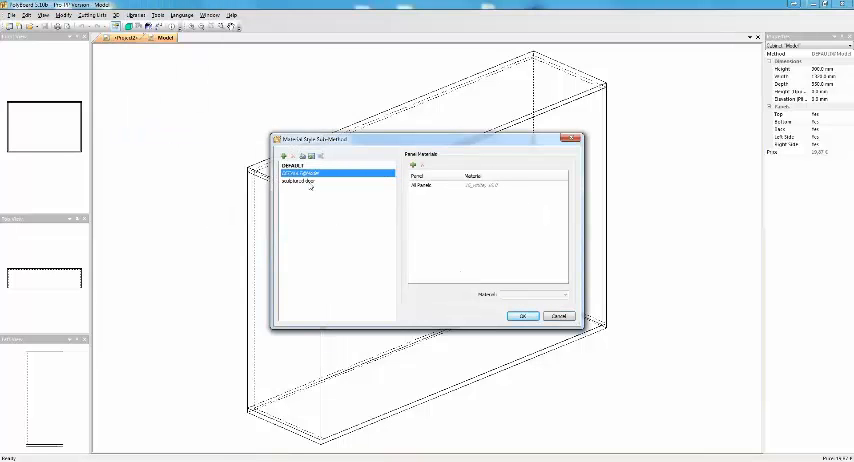
left_click(308, 182)
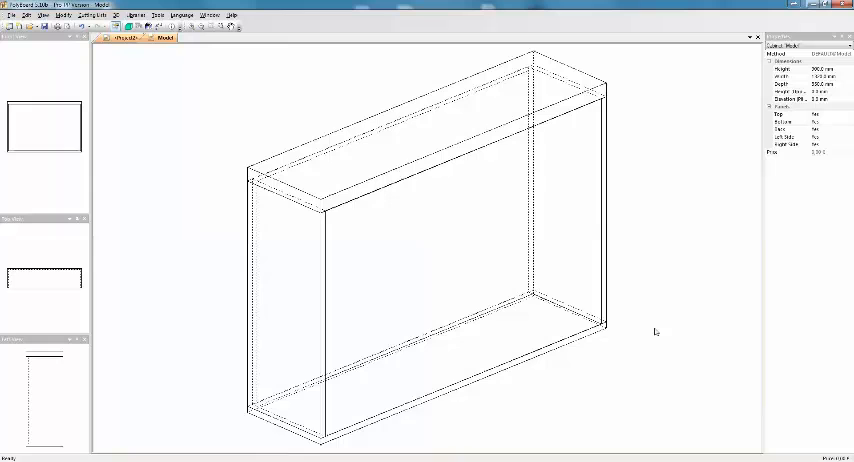
mouse_move(595, 245)
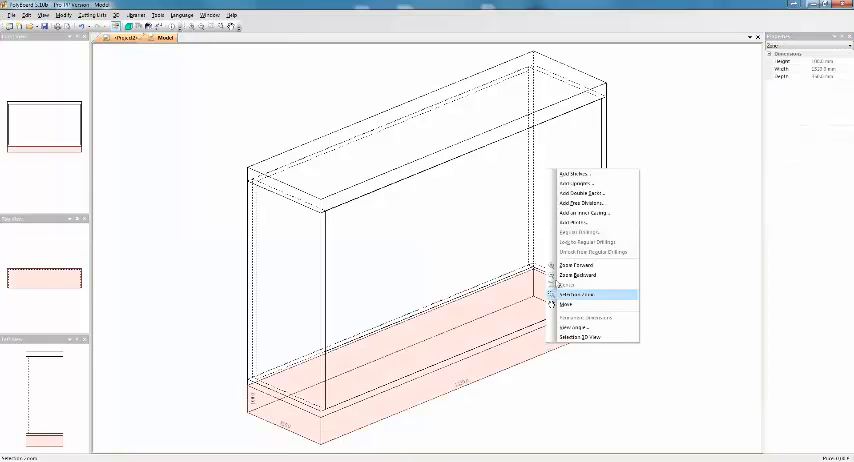
- Confirm the base zone's plinth settings and start adding doors to the main compartment
left_click(578, 300)
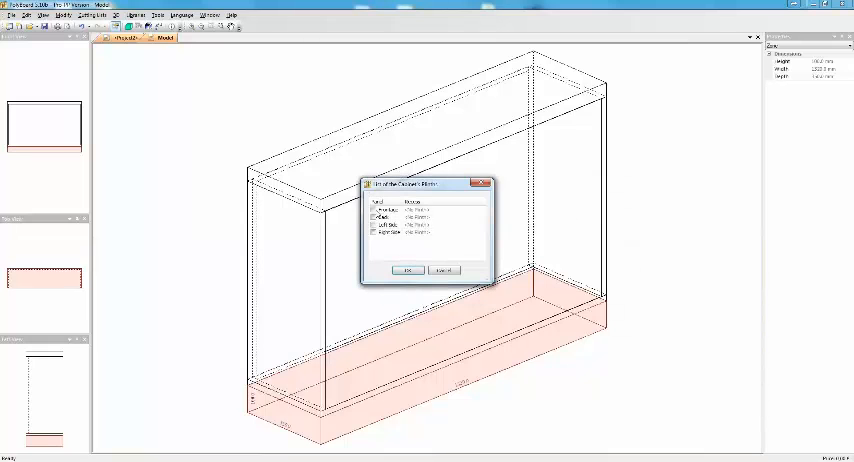
left_click(385, 209)
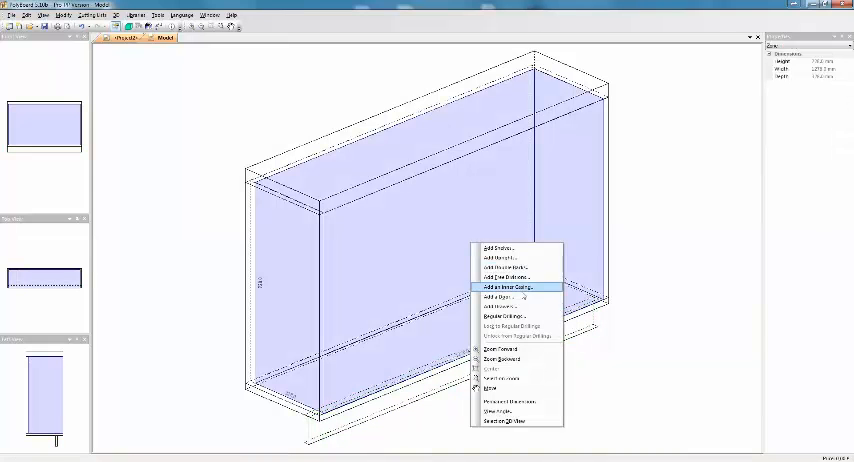
left_click(494, 299)
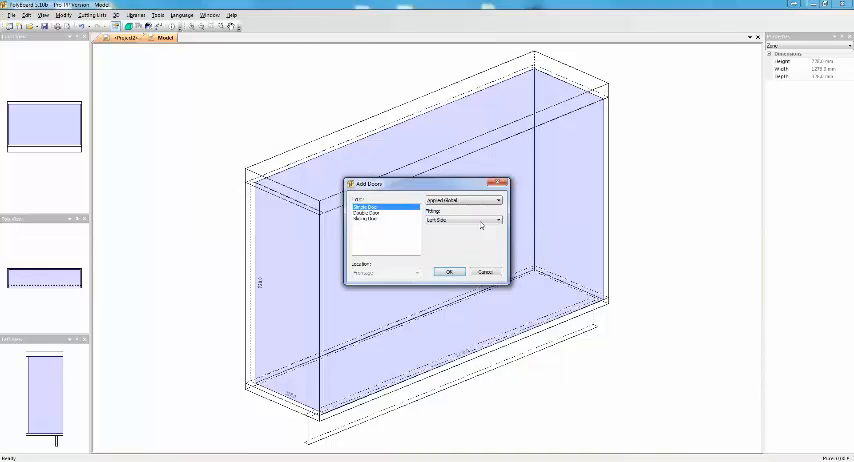
left_click(367, 214)
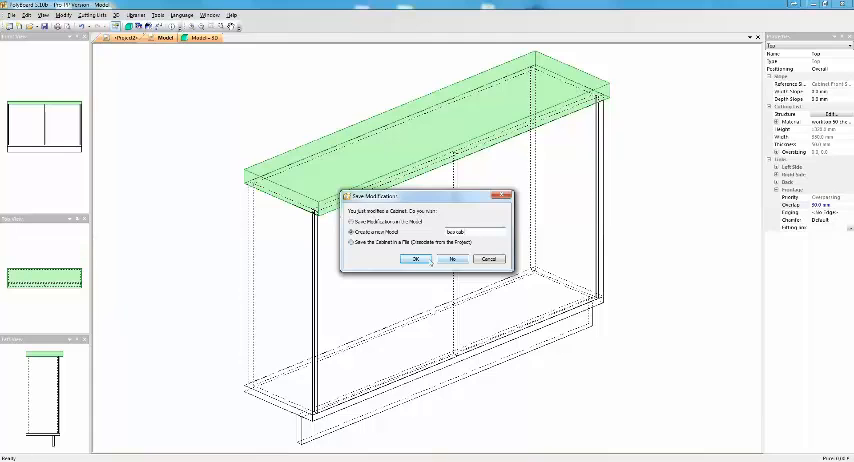
- Save the modified cabinet as a new model named 'base cab'
left_click(412, 259)
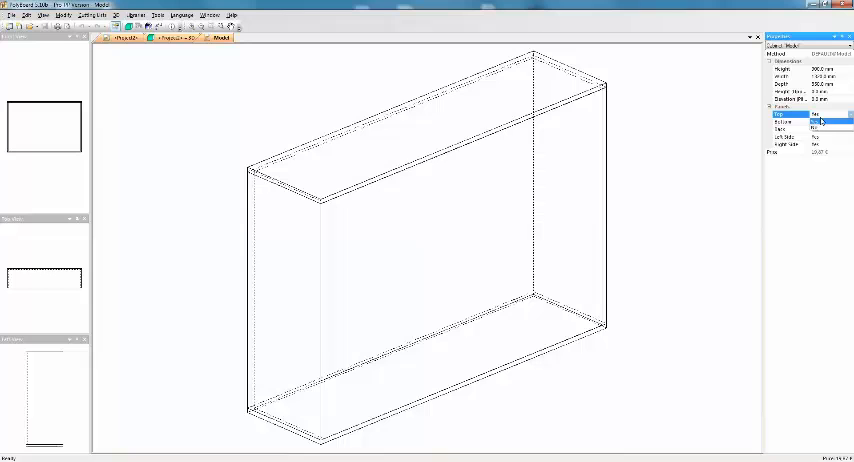
- Set the top panel to No and add four shelves to the cabinet
left_click(828, 130)
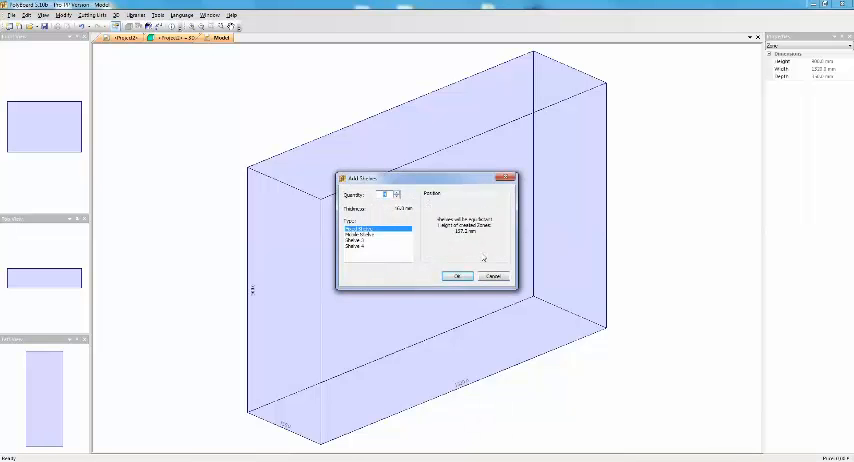
left_click(456, 277)
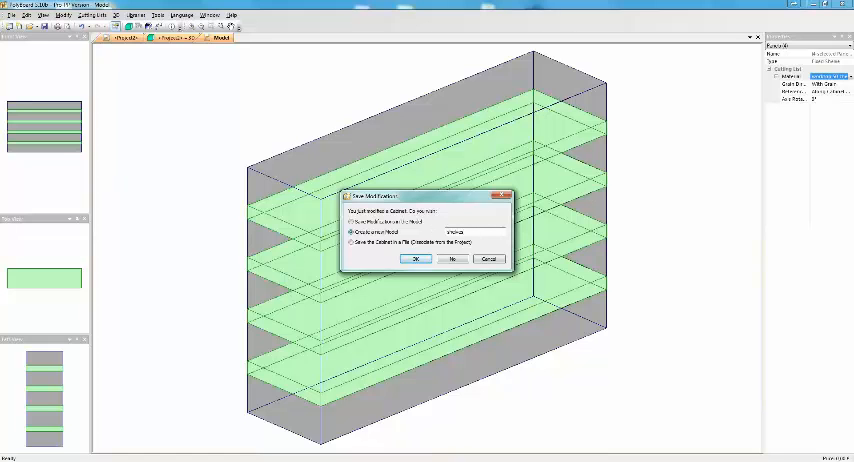
- Save the shelving unit as model 'shelves' and place it above base cab
left_click(416, 259)
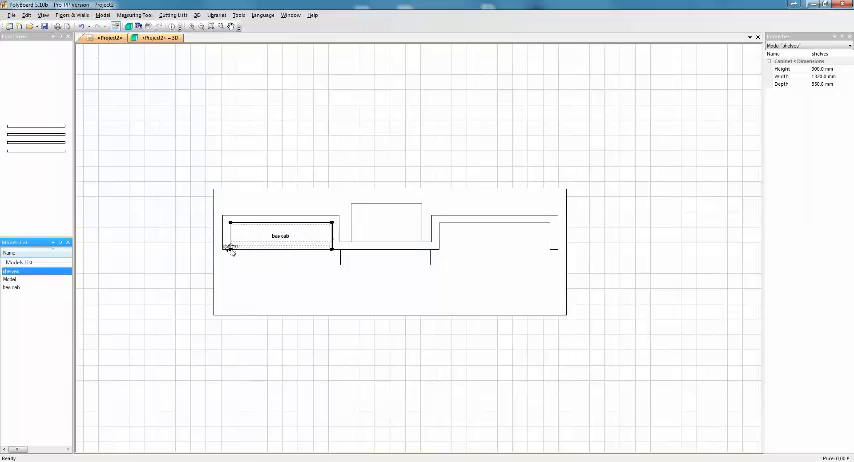
left_click(278, 233)
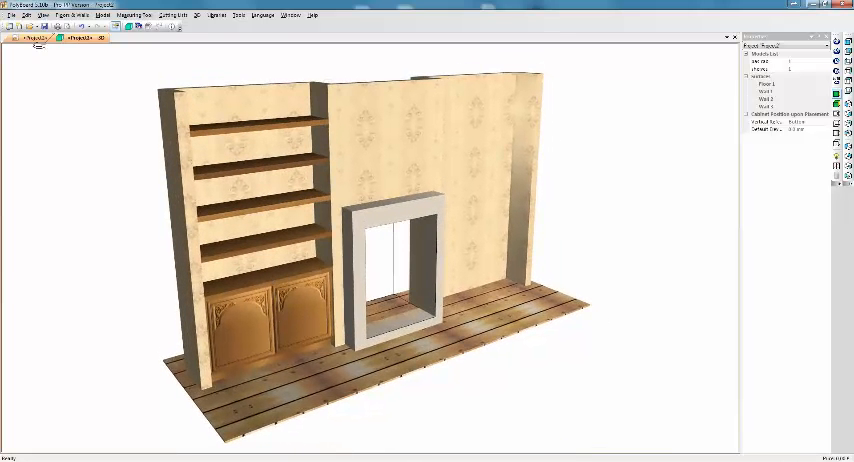
- Return to the Project2 floor plan and position base cab in the right alcove
left_click(150, 40)
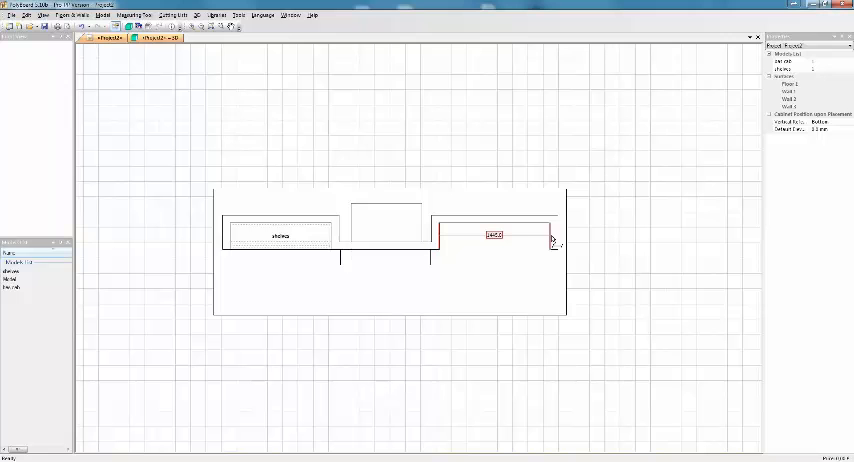
right_click(490, 235)
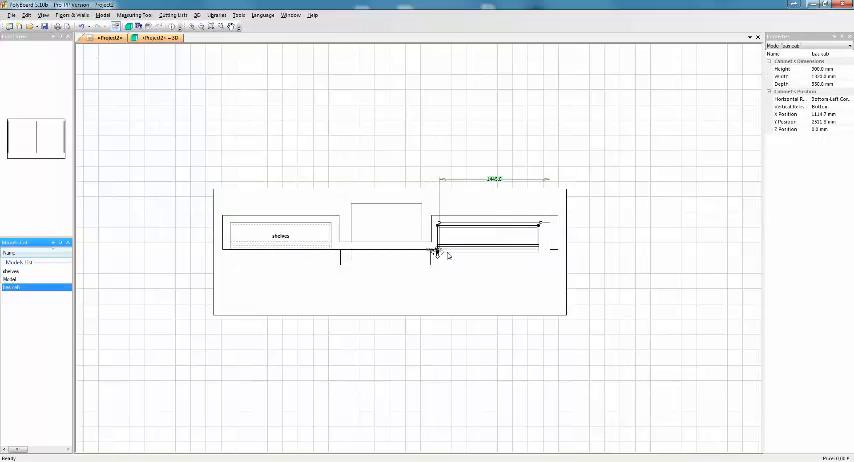
- Resize the right base cabinet to 1445 mm as model 'base cab 1445' and place shelves above
left_click(490, 237)
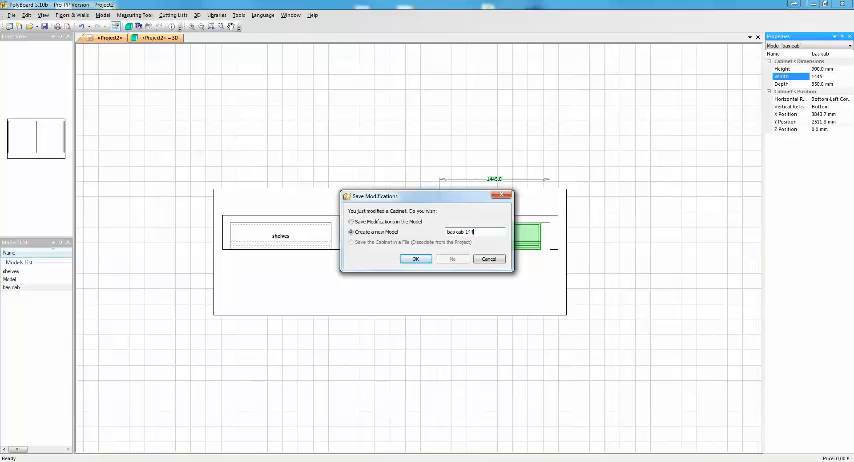
left_click(415, 259)
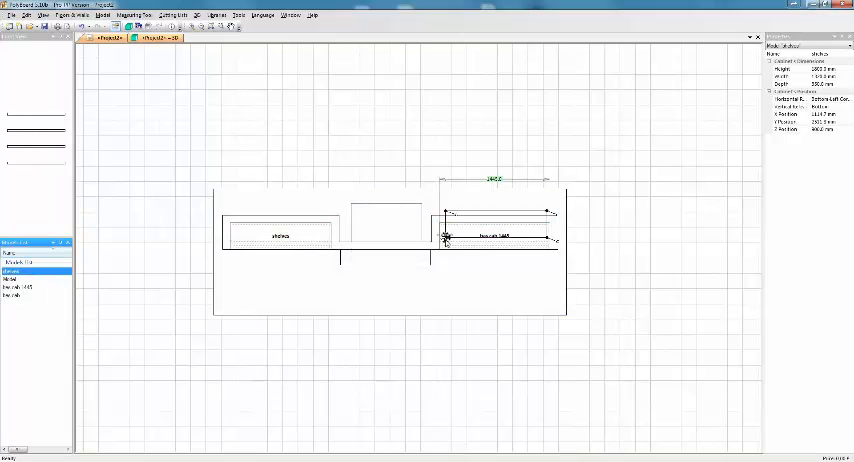
left_click(497, 235)
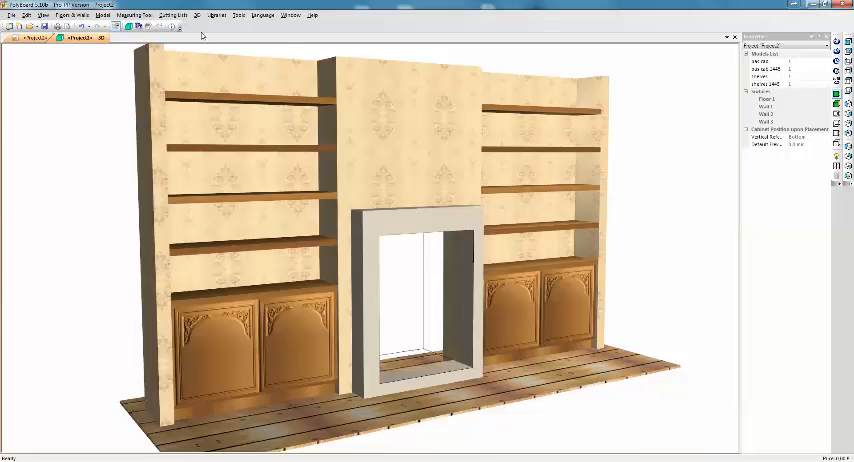
- Open the 3D menu showing 3D View, Rendering, Lights and Options
left_click(212, 15)
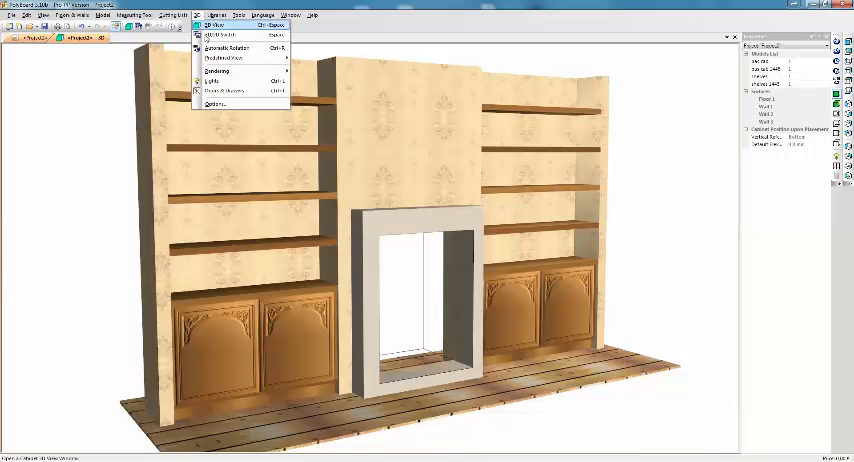